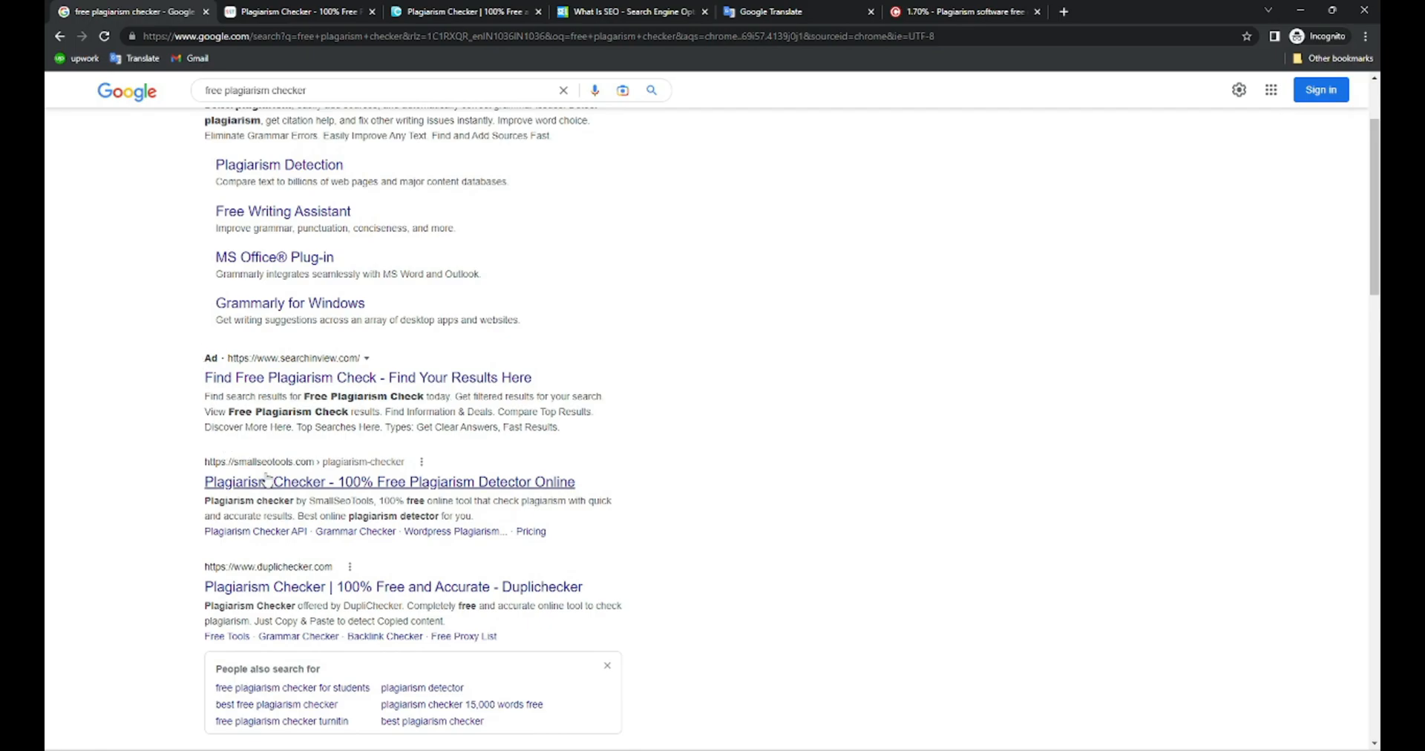
{"action": "mouse_move", "coordinate": [265, 487]}
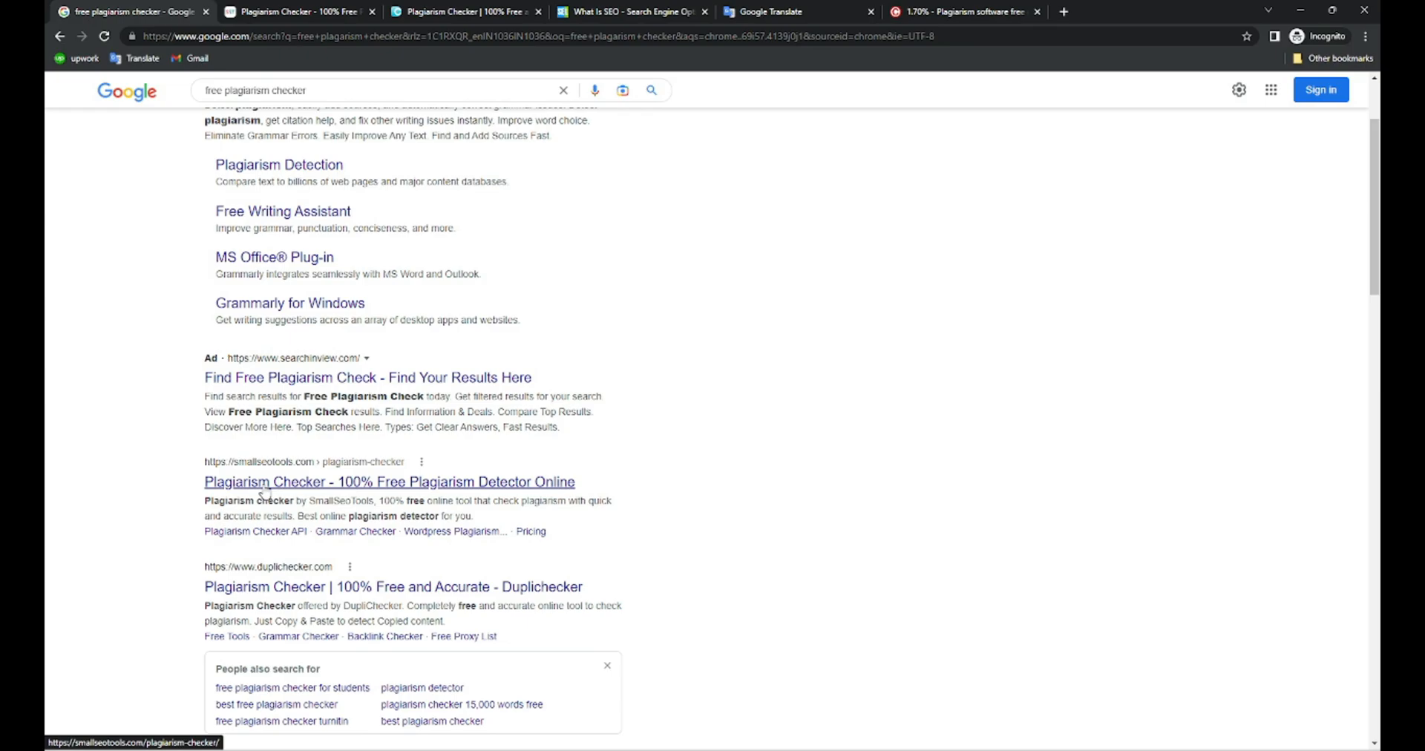
Review the Google results for free plagiarism checkers and switch to the Search Engine Land 'What Is SEO' article
{"action": "scroll", "scroll_direction": "down", "scroll_amount": 3}
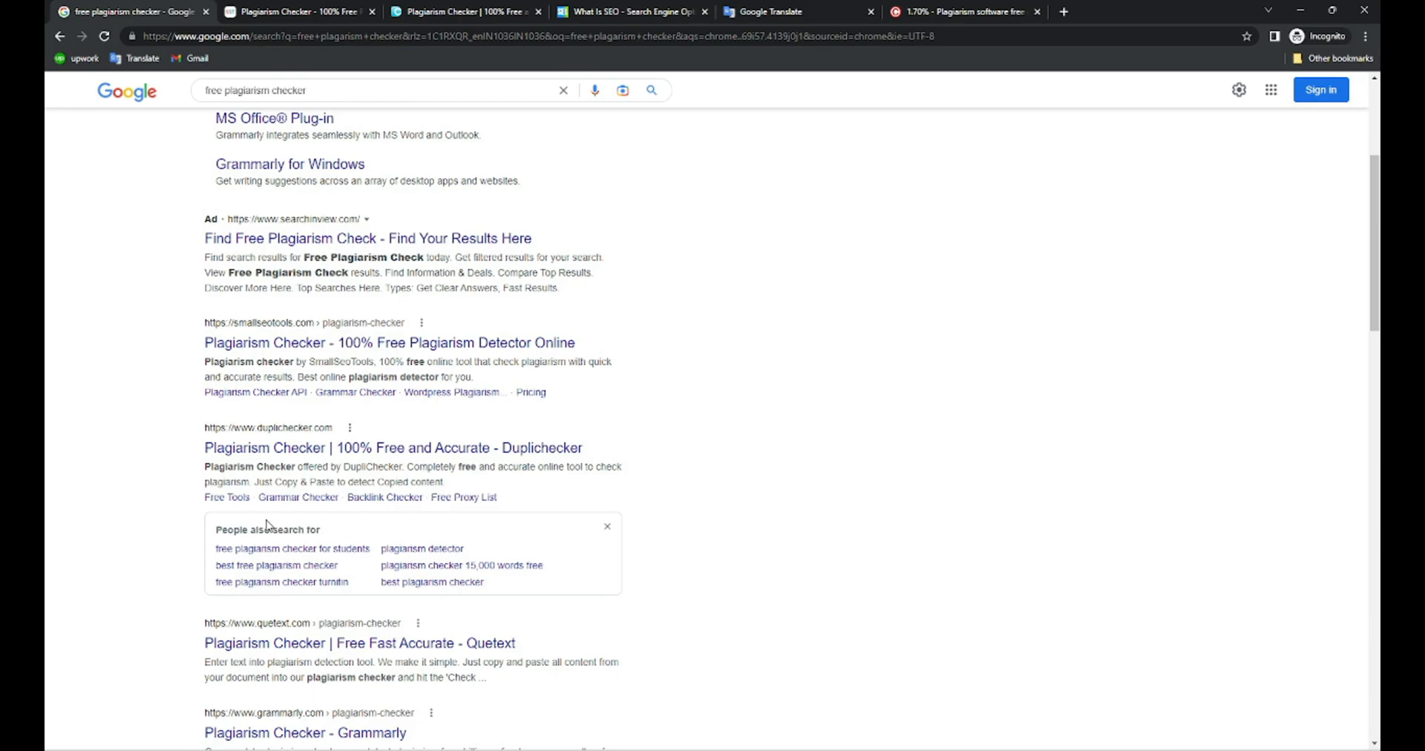
{"action": "mouse_move", "coordinate": [279, 478]}
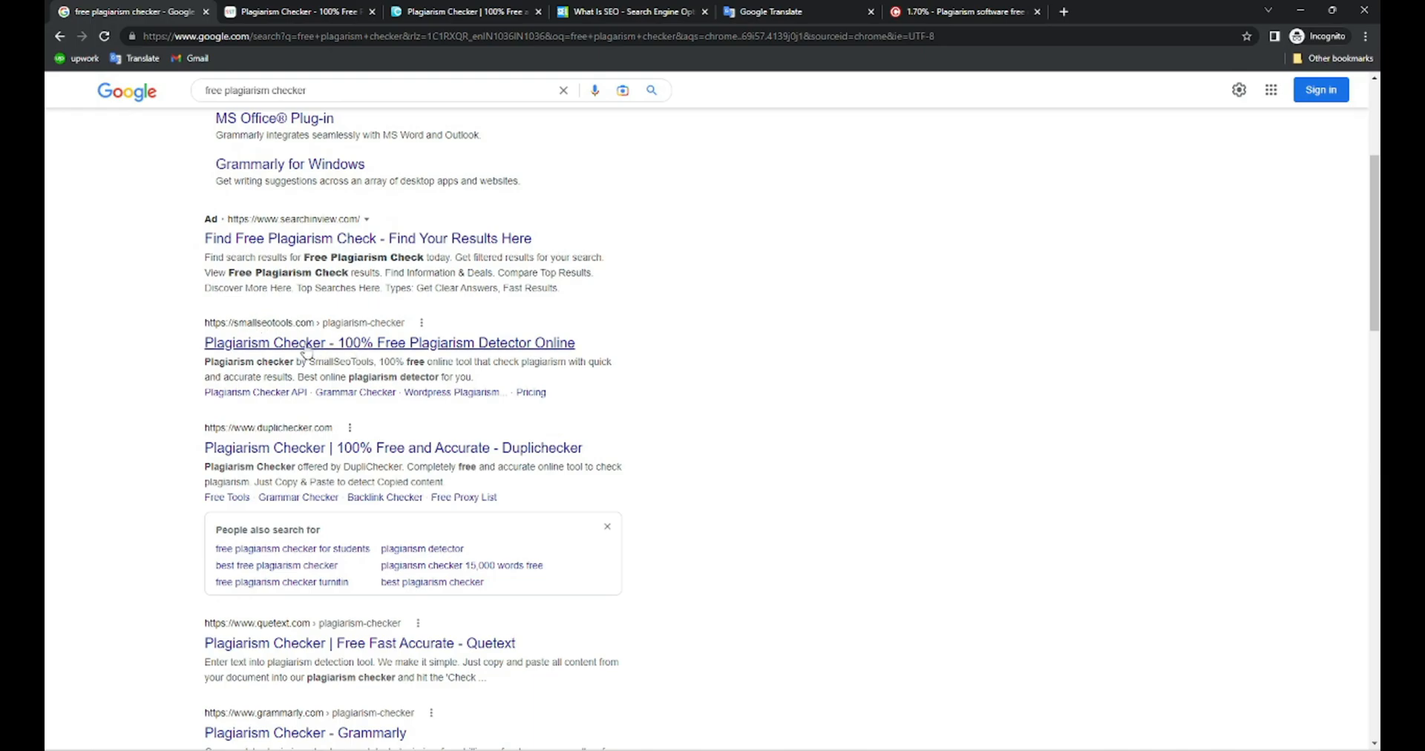
{"action": "mouse_move", "coordinate": [282, 358]}
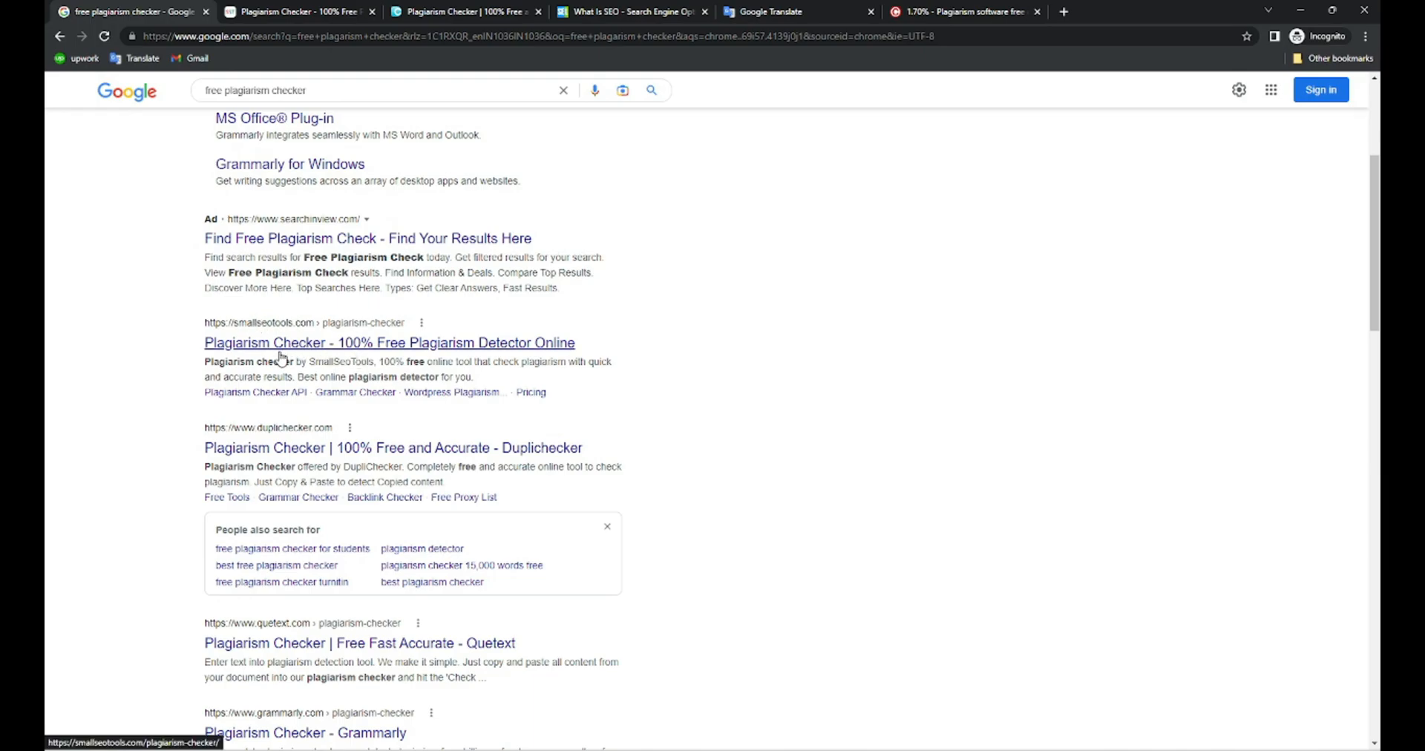
{"action": "mouse_move", "coordinate": [274, 356]}
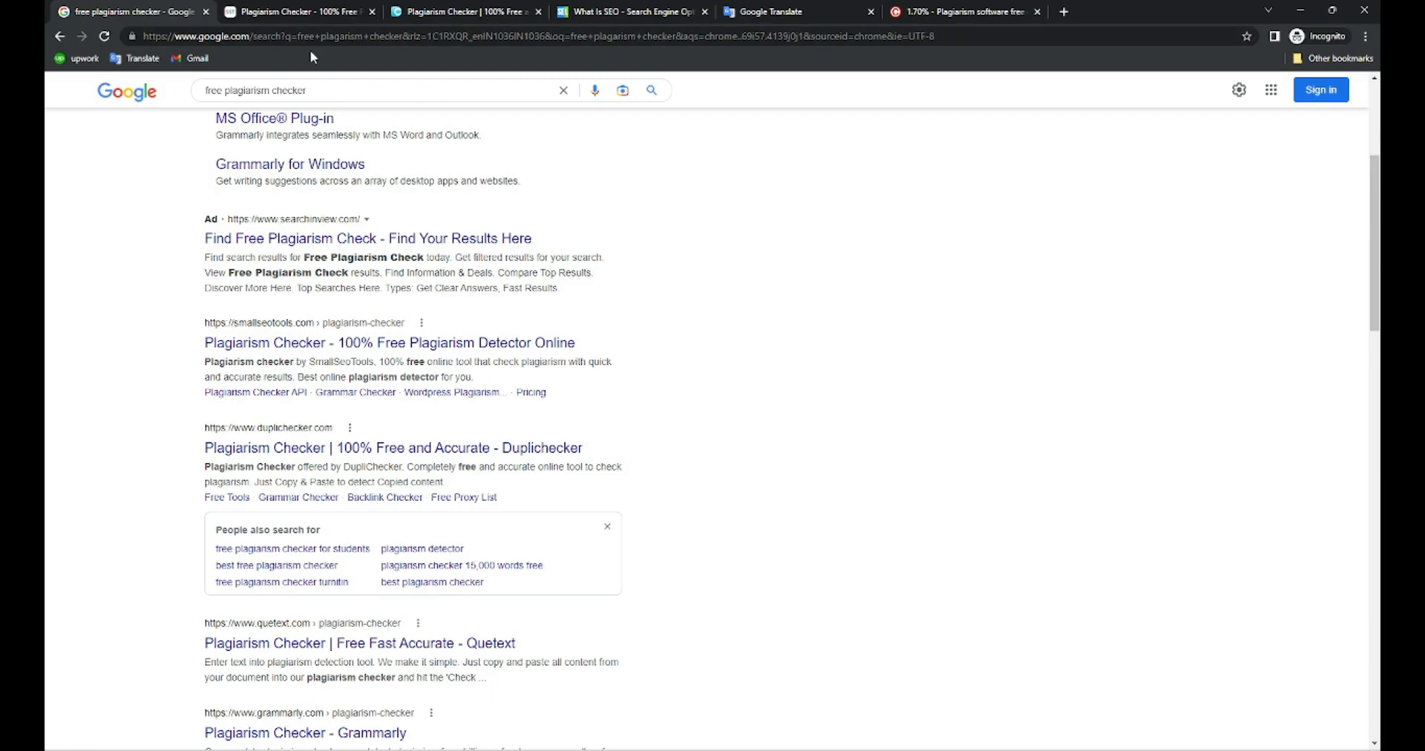
{"action": "mouse_move", "coordinate": [300, 10]}
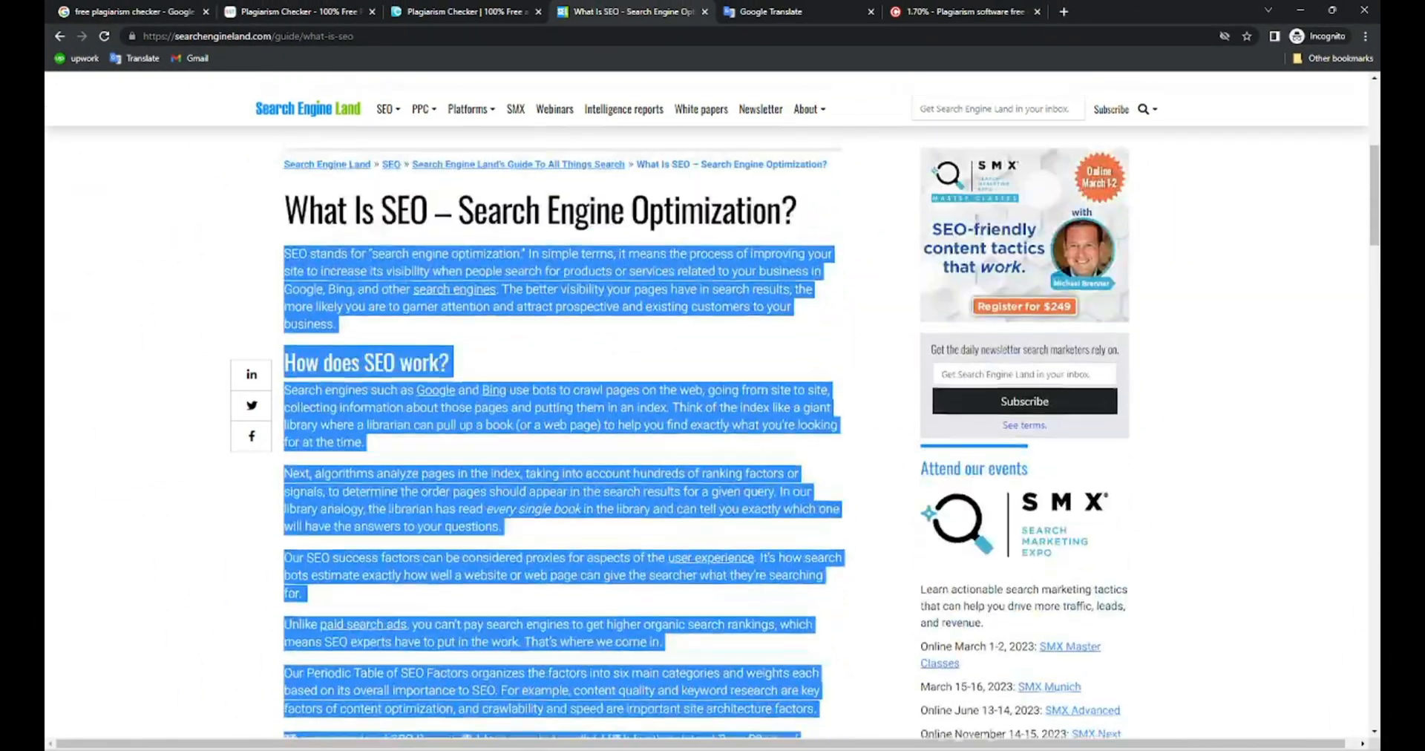
{"action": "left_click", "coordinate": [776, 11]}
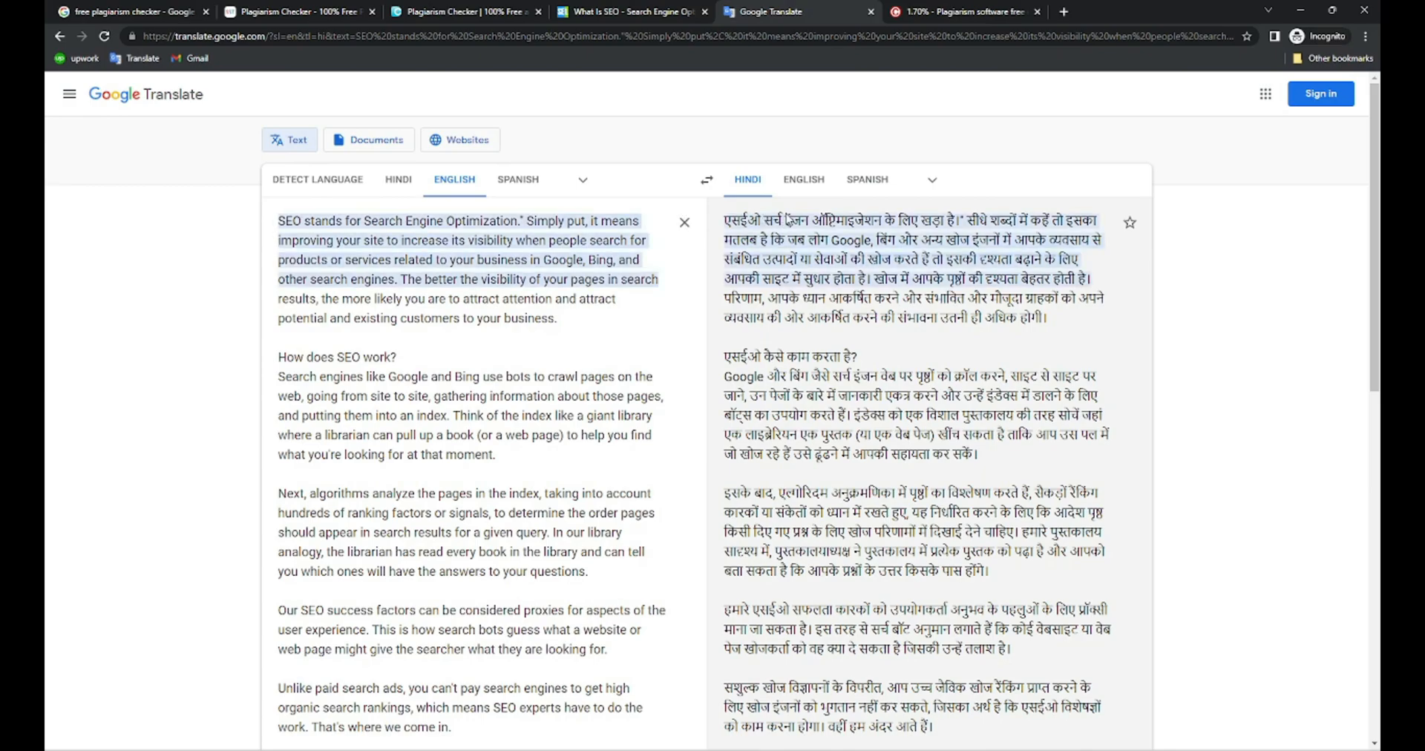
{"action": "mouse_move", "coordinate": [707, 180]}
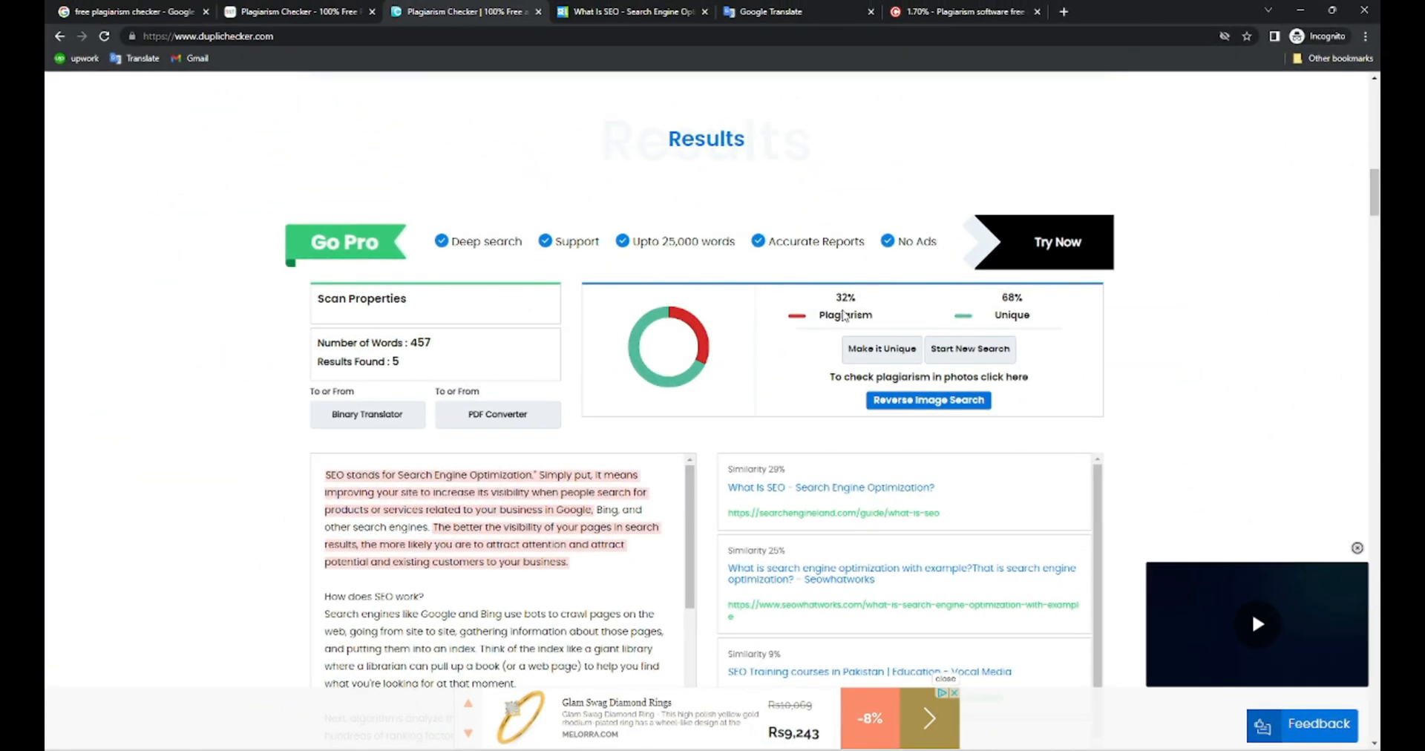
Highlight Duplichecker's 32% plagiarism score and review the checked text and its 5 matching sources
{"action": "double_click", "coordinate": [845, 297]}
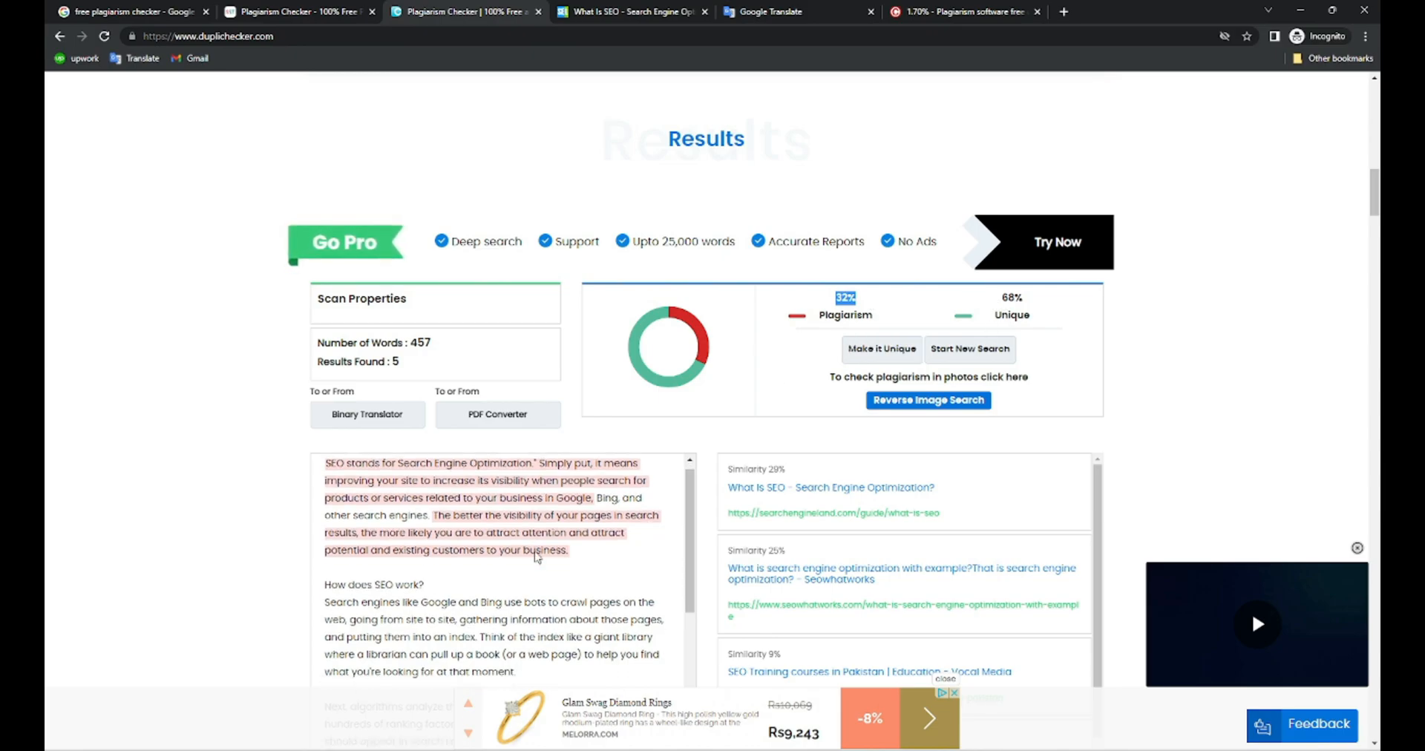
{"action": "scroll", "scroll_direction": "down", "scroll_amount": 3}
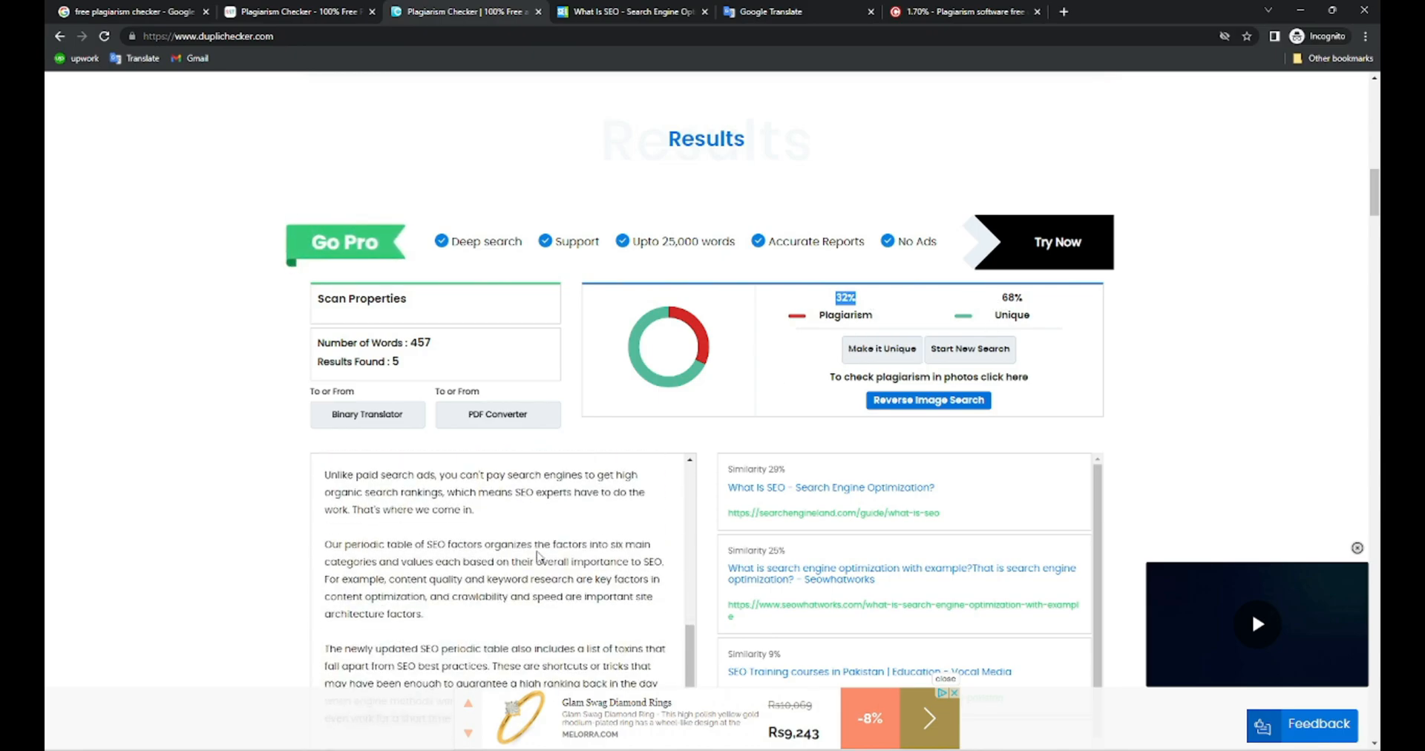
{"action": "scroll", "scroll_direction": "down", "scroll_amount": 3}
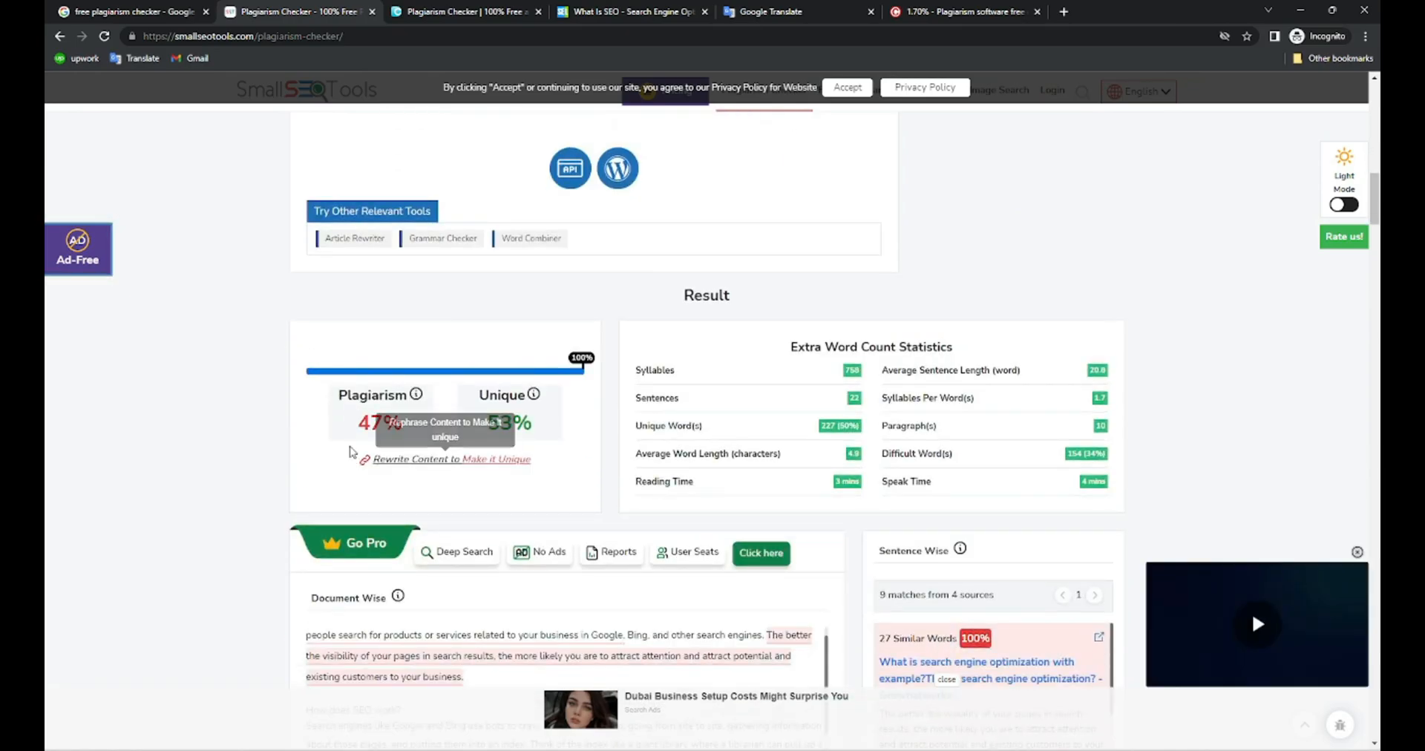
{"action": "mouse_move", "coordinate": [353, 451]}
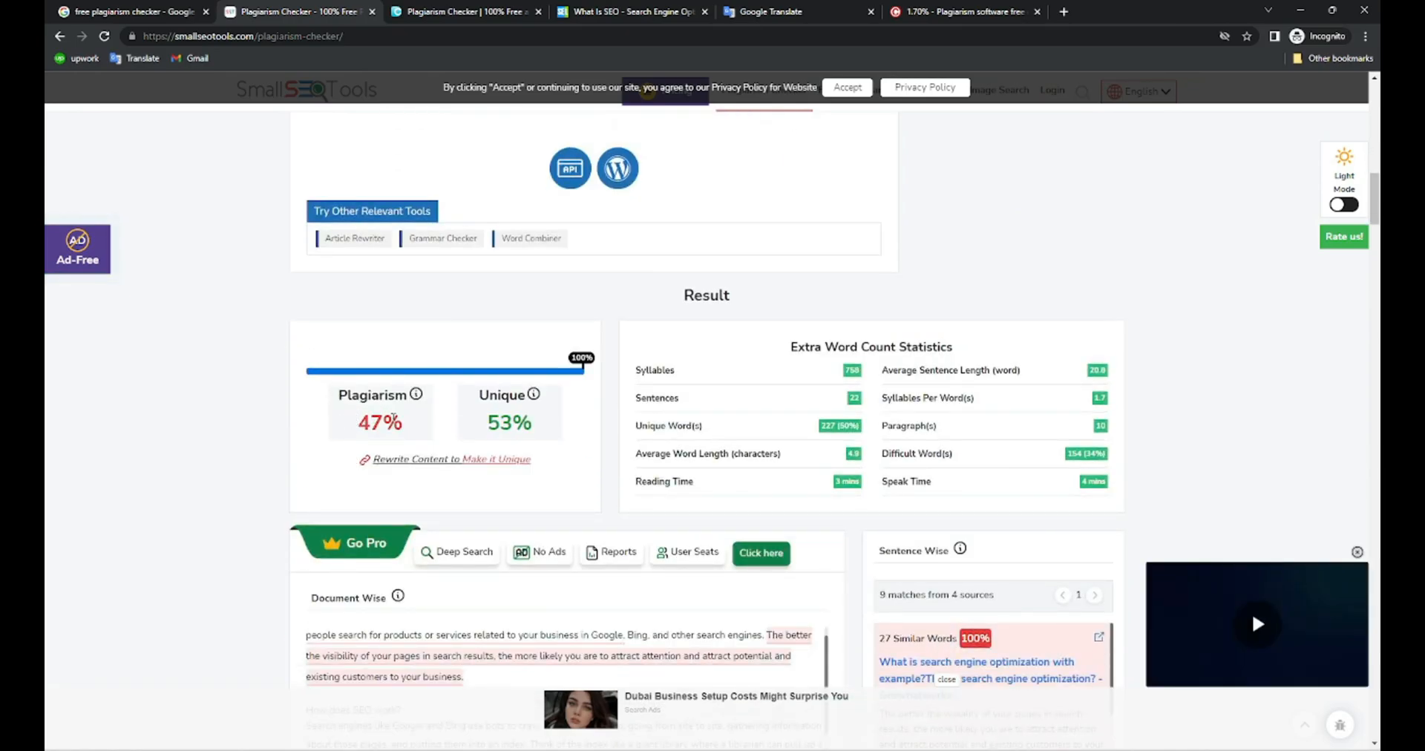
{"action": "mouse_move", "coordinate": [481, 430]}
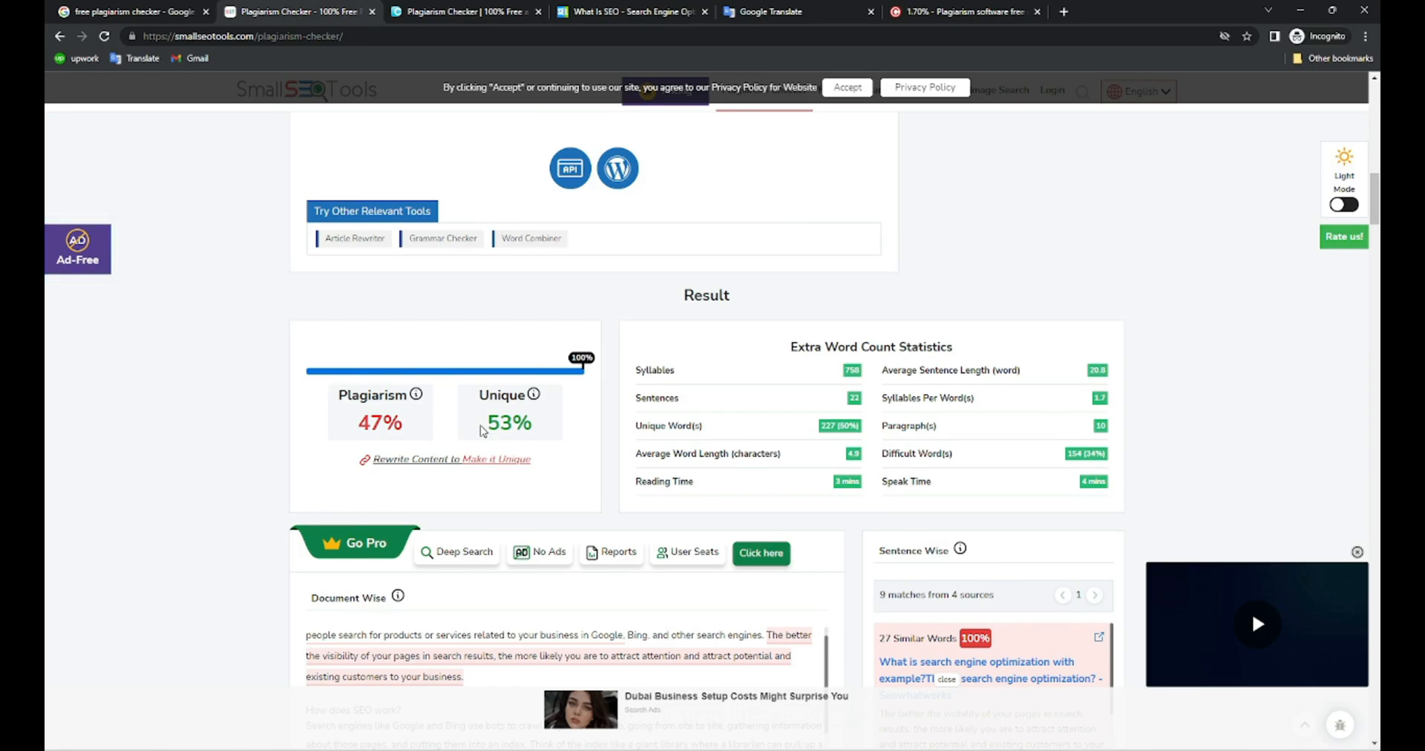
Review SmallSEOTools' 47% plagiarism / 53% unique result with its sentence-wise matches, then move to the 1Text.com tab
{"action": "scroll", "scroll_direction": "down", "scroll_amount": 3}
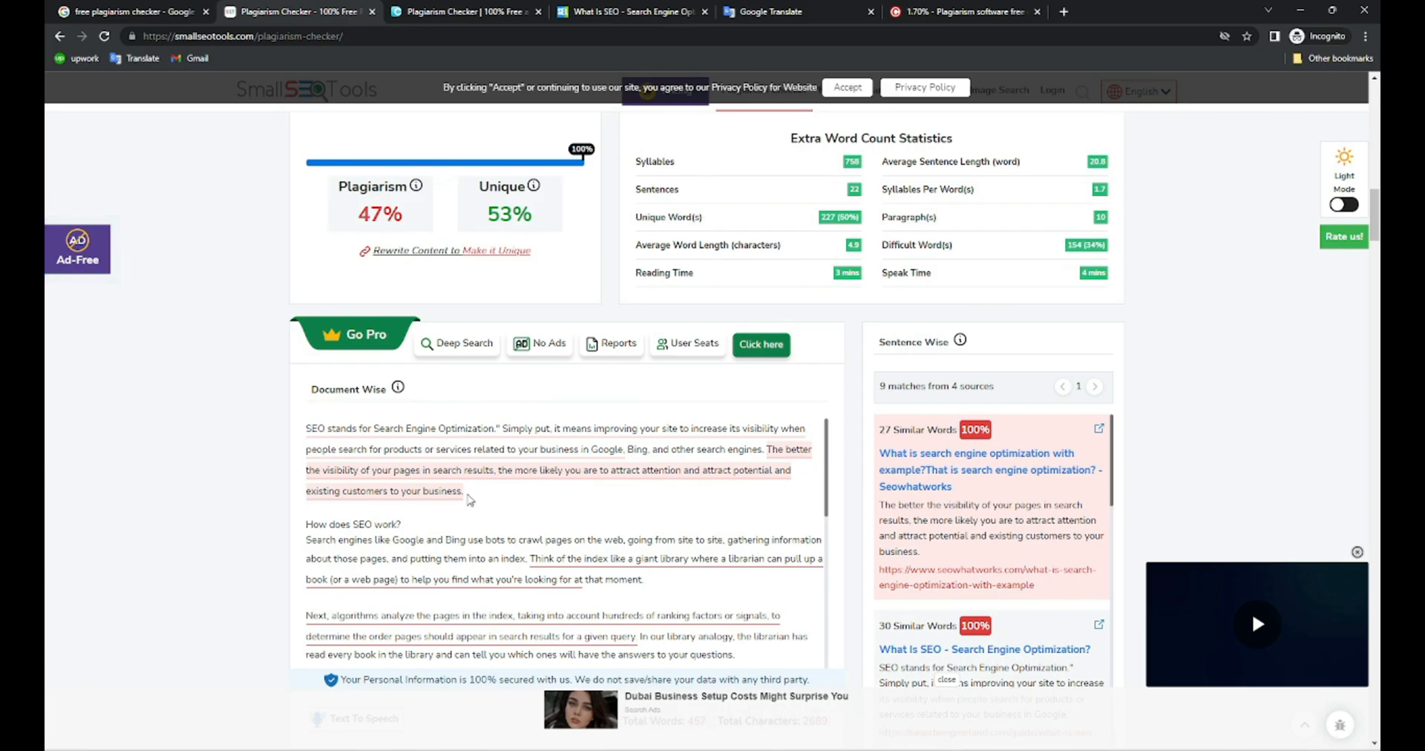
{"action": "left_click", "coordinate": [963, 11]}
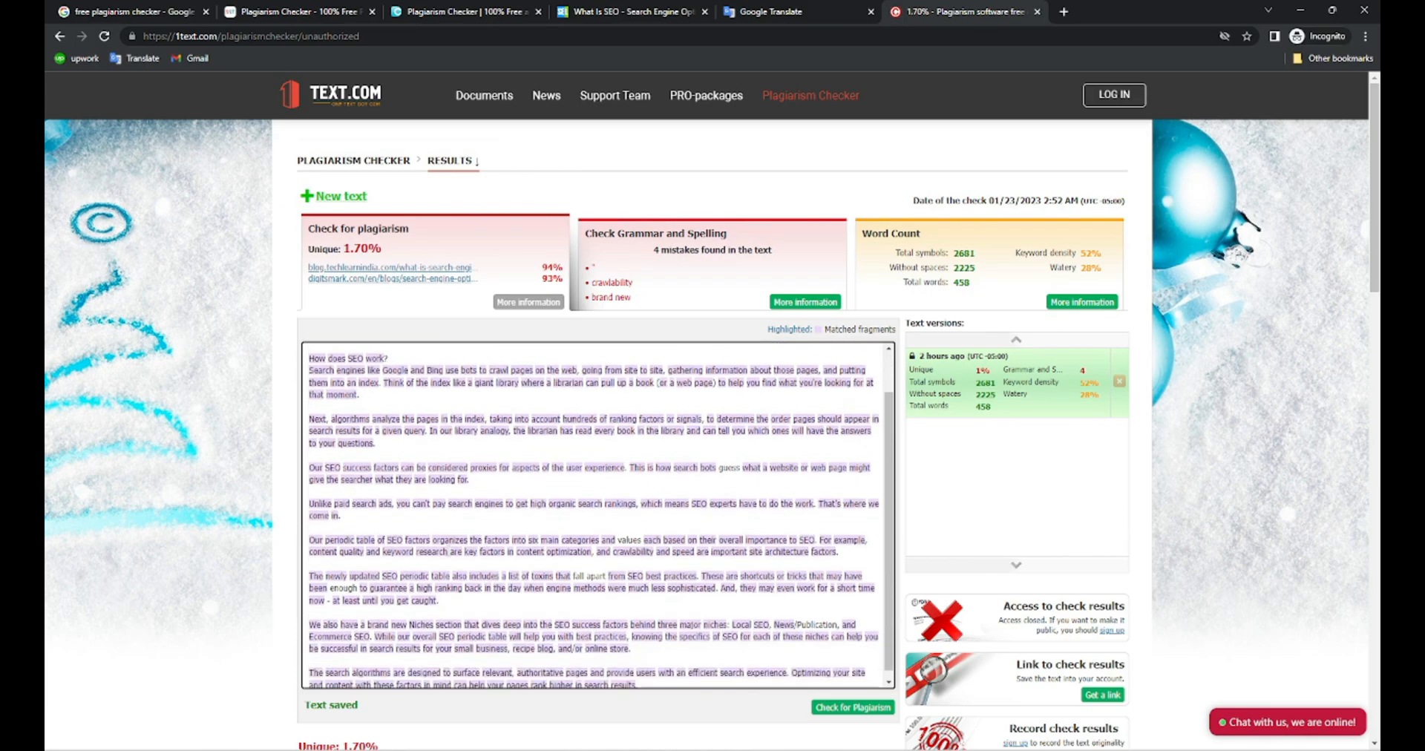
Review 1Text.com's 1.70% unique result and its matched sources at 93–94% similarity
{"action": "scroll", "scroll_direction": "down", "scroll_amount": 3}
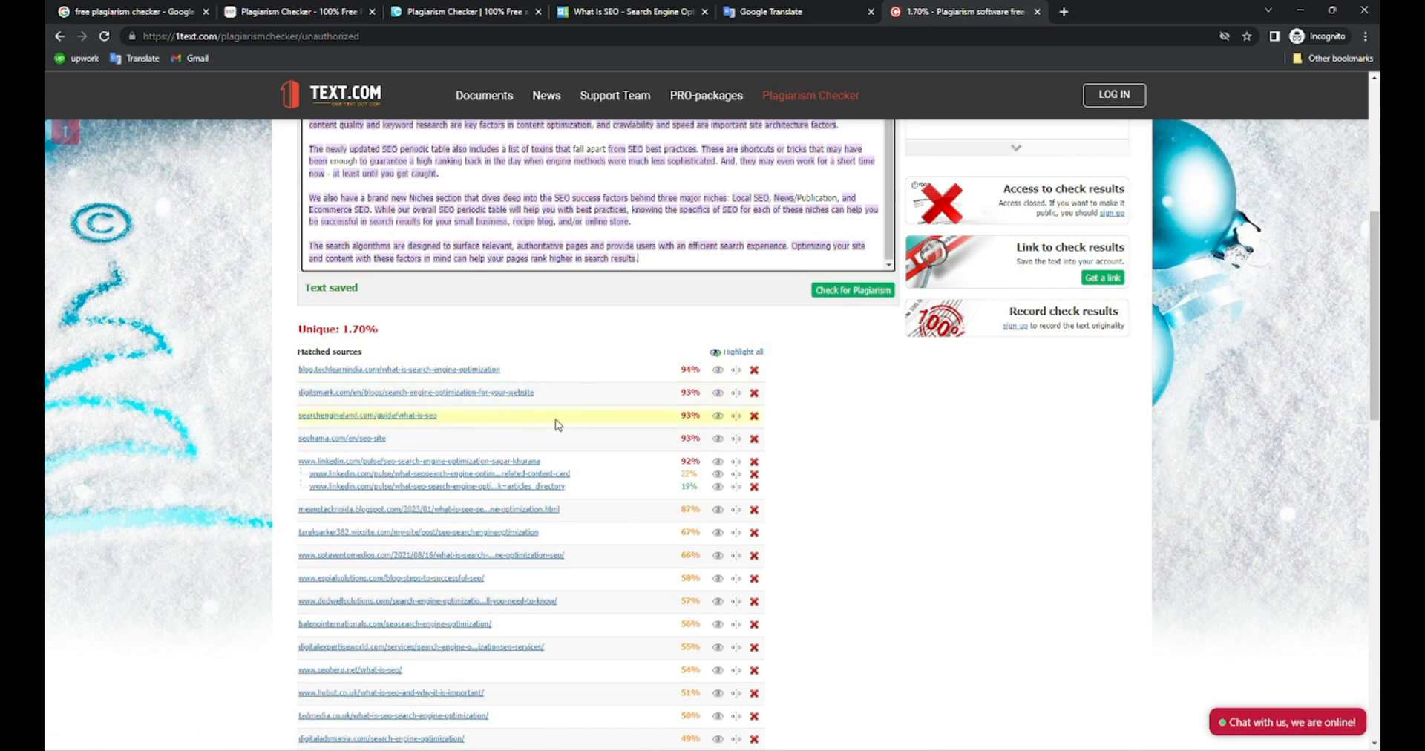
{"action": "mouse_move", "coordinate": [563, 438]}
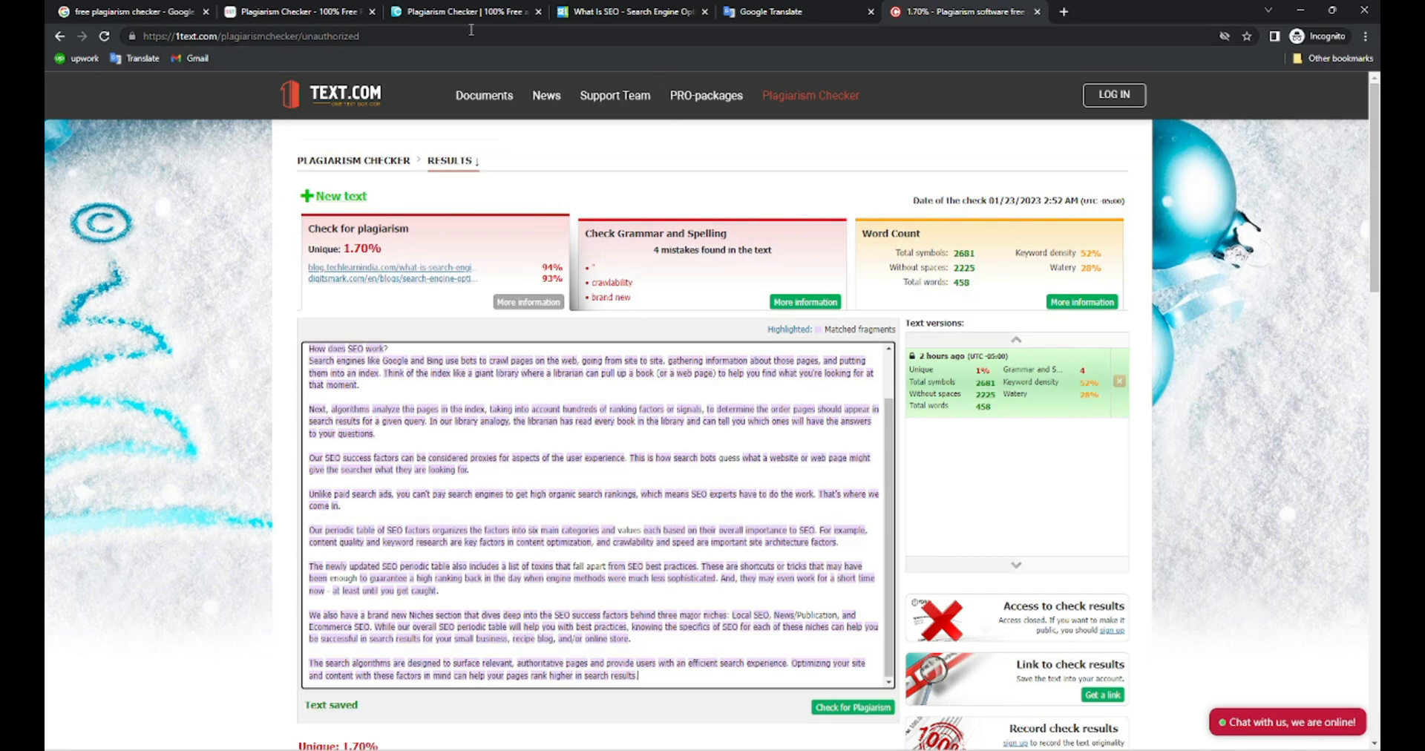
{"action": "mouse_move", "coordinate": [299, 11]}
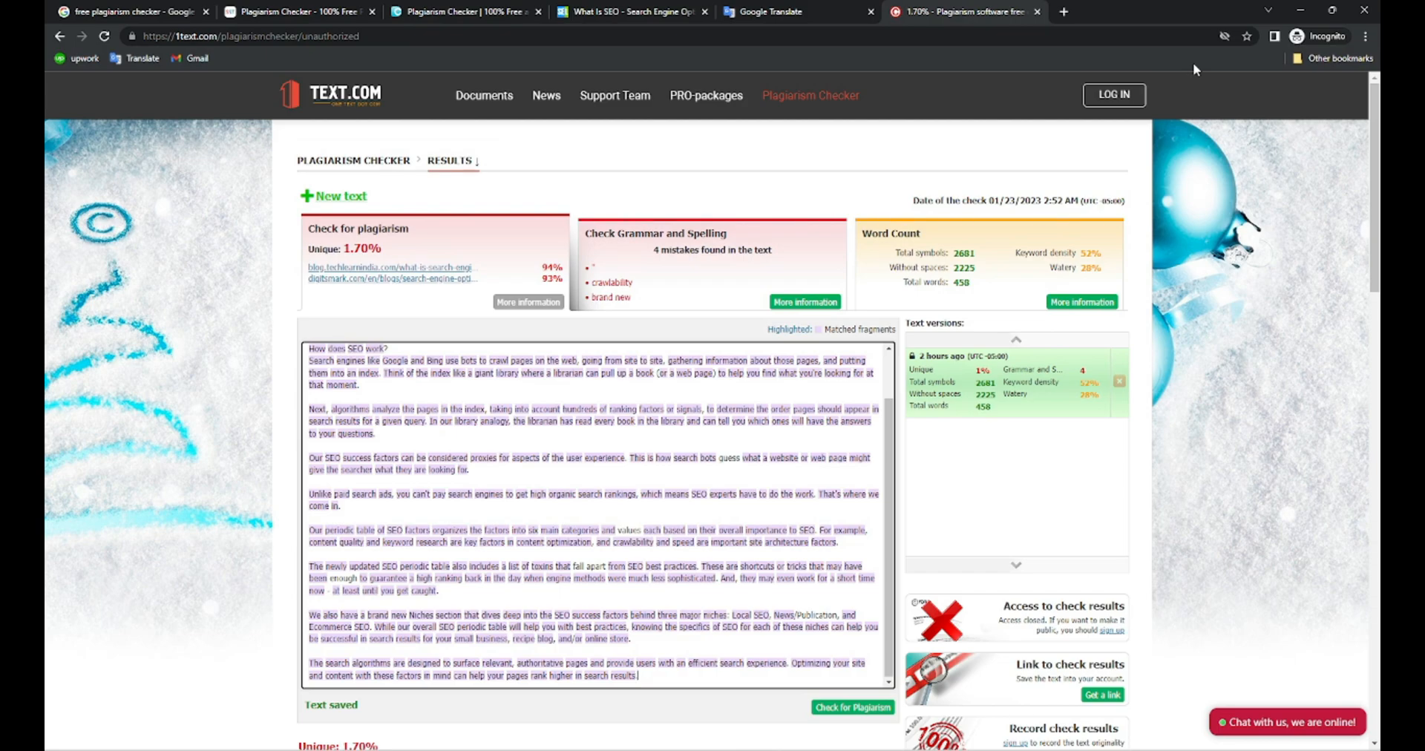
{"action": "mouse_move", "coordinate": [549, 338]}
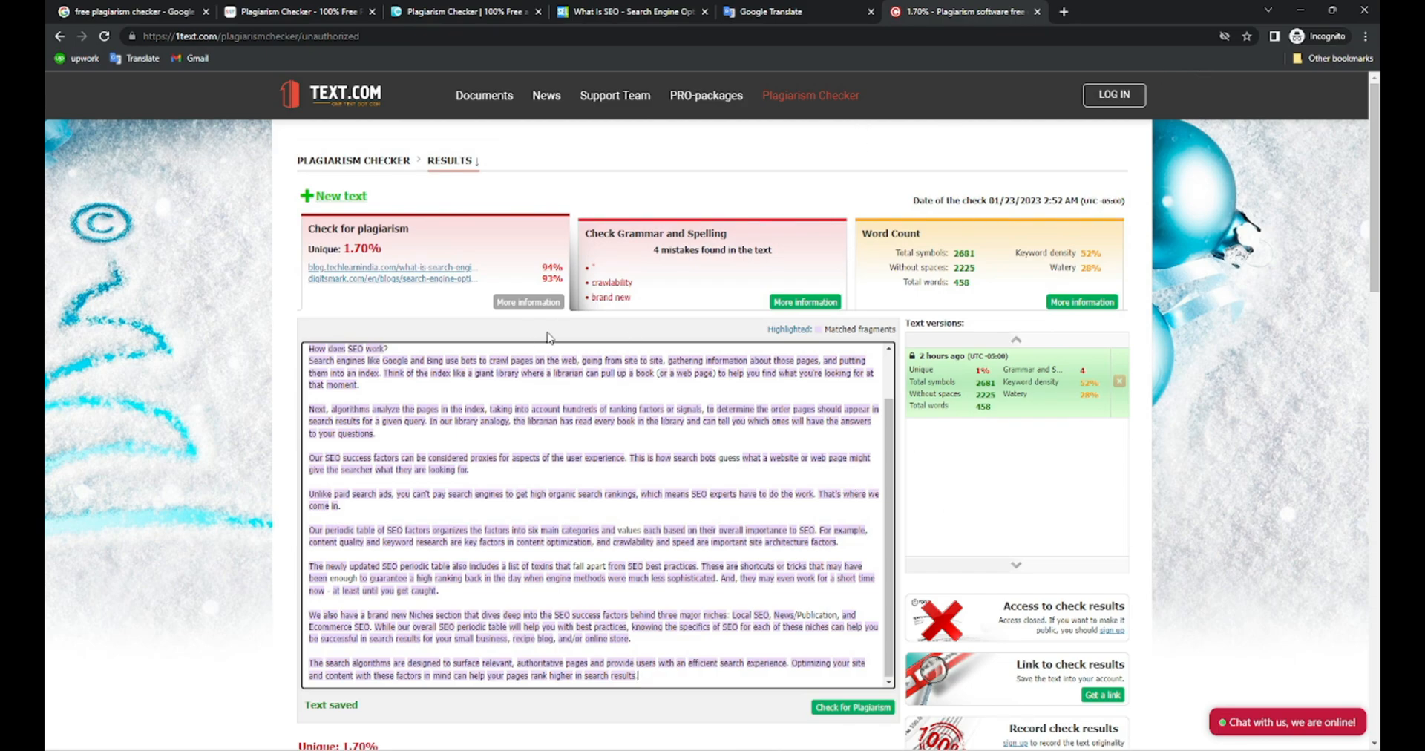
{"action": "mouse_move", "coordinate": [448, 329]}
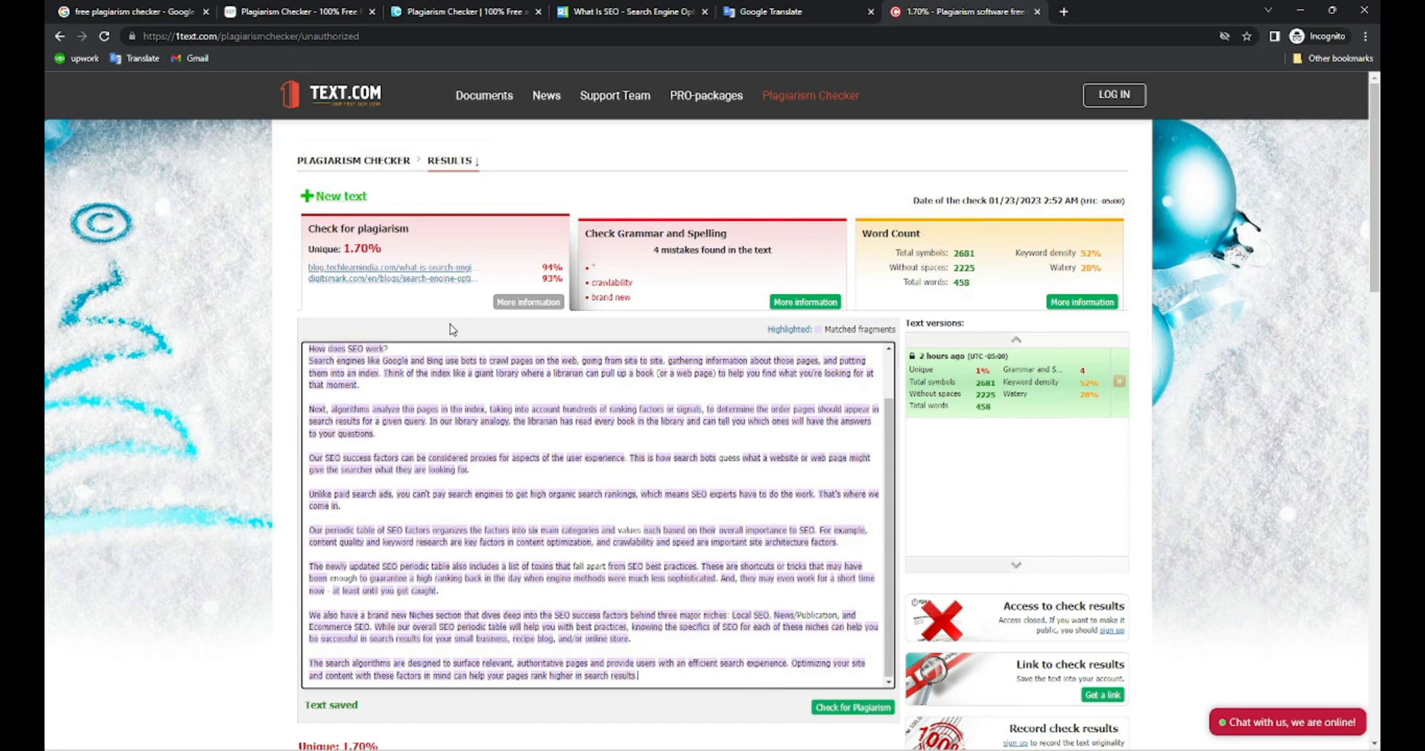
{"action": "scroll", "scroll_direction": "down", "scroll_amount": 3}
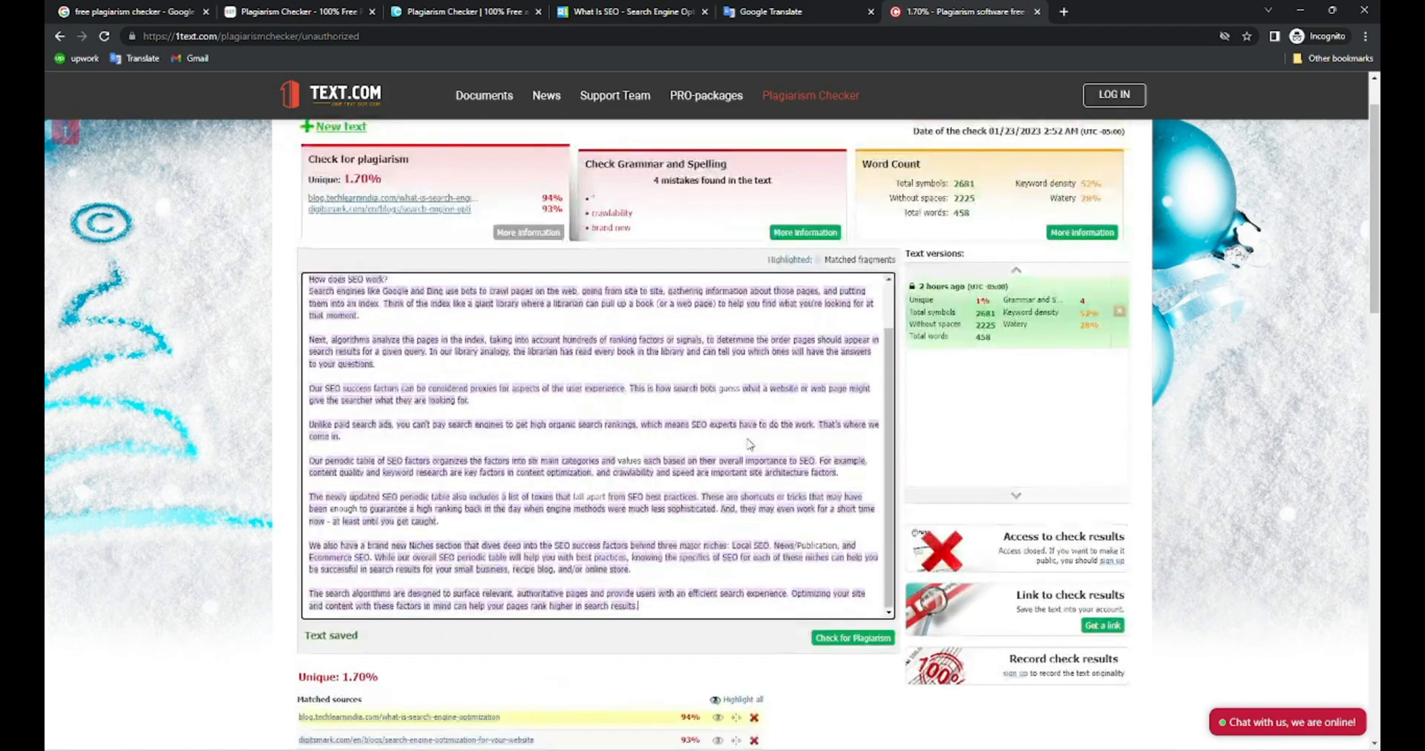